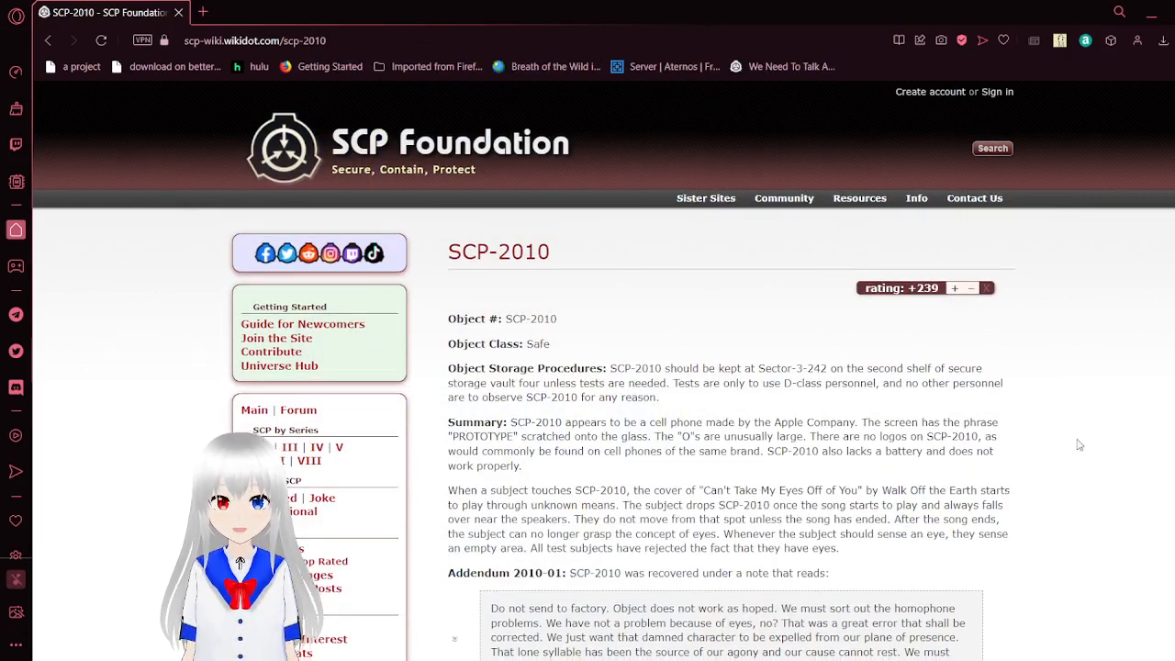
pyautogui.scroll(-3)
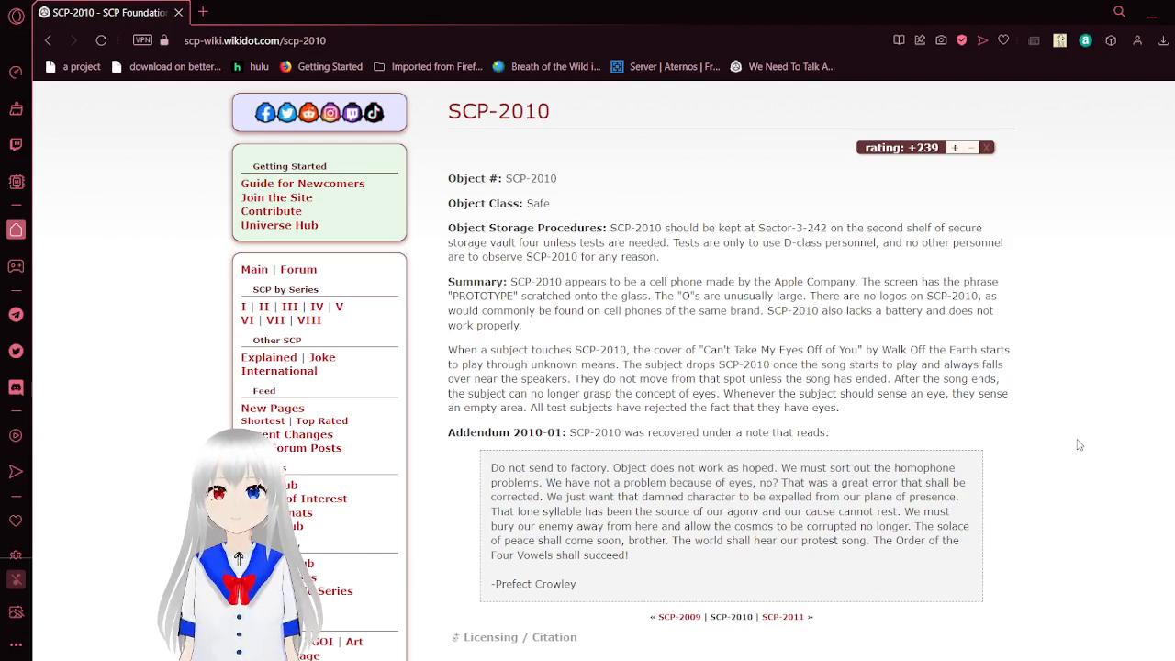
pyautogui.scroll(-3)
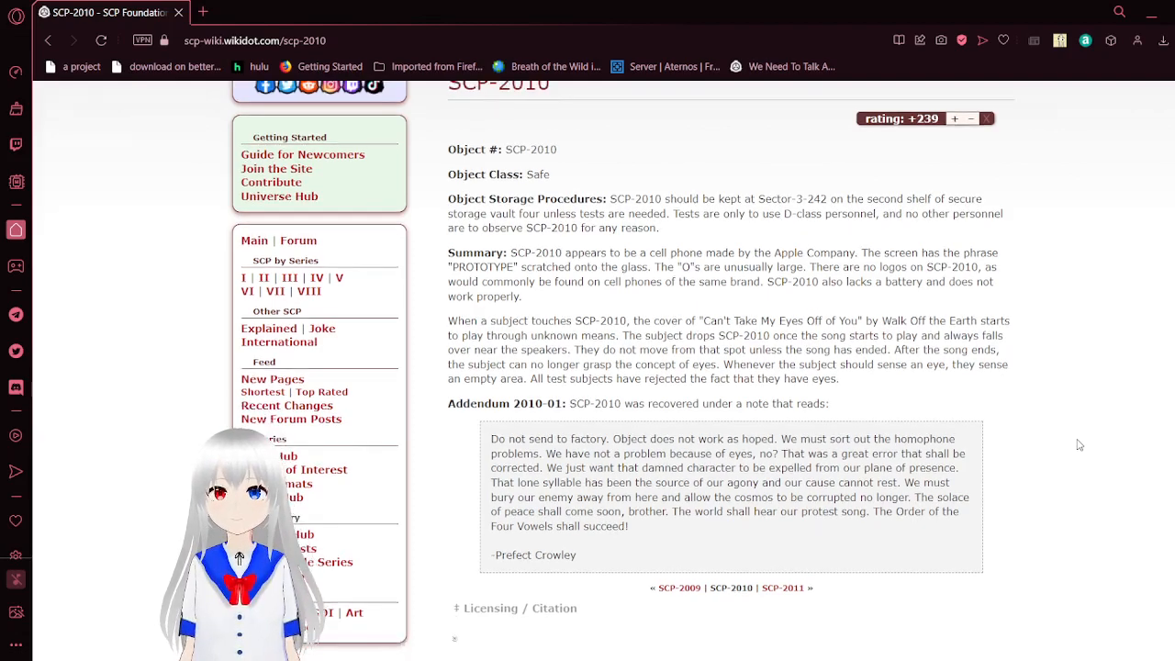
pyautogui.scroll(-3)
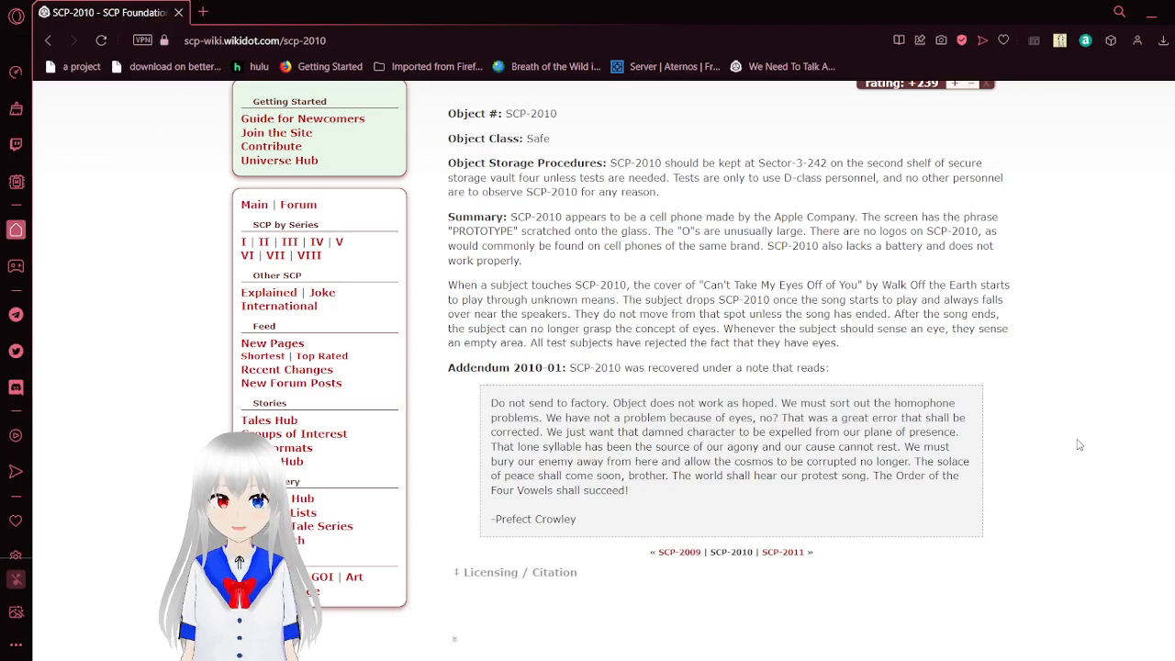
pyautogui.scroll(-3)
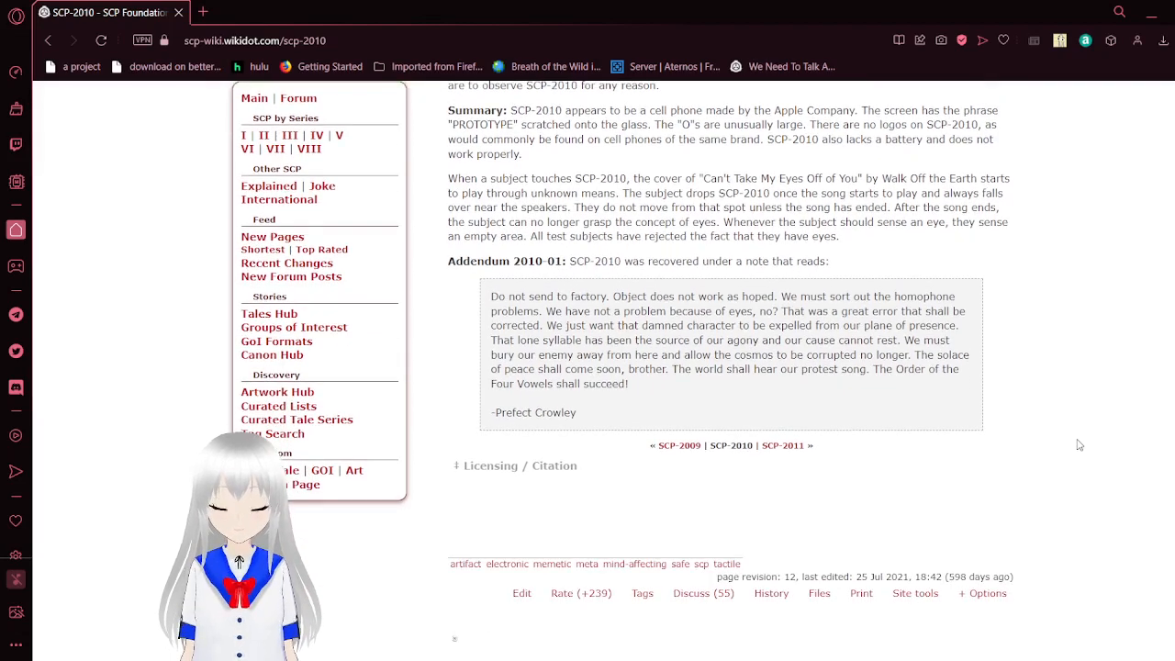